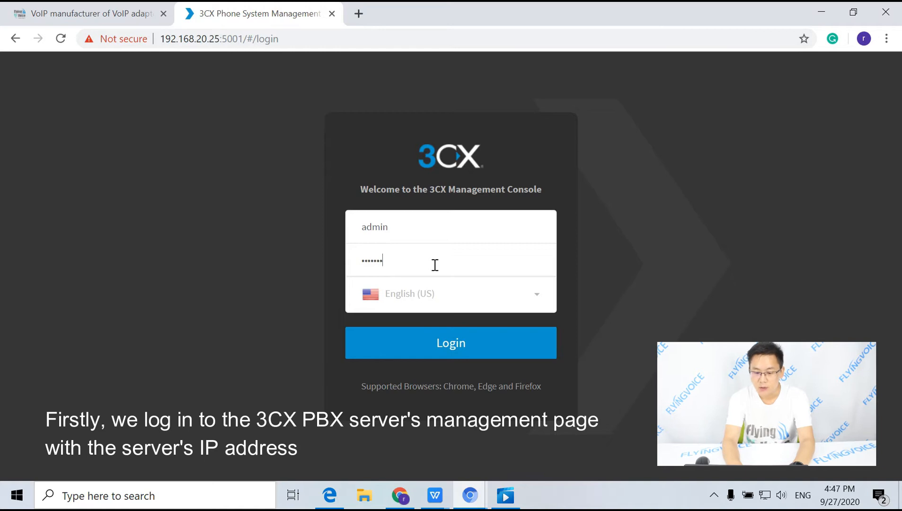
- Log in and start a new paging group named 'Paging' on extension 8002 under Ring Groups
{"action": "left_click", "coordinate": [450, 343]}
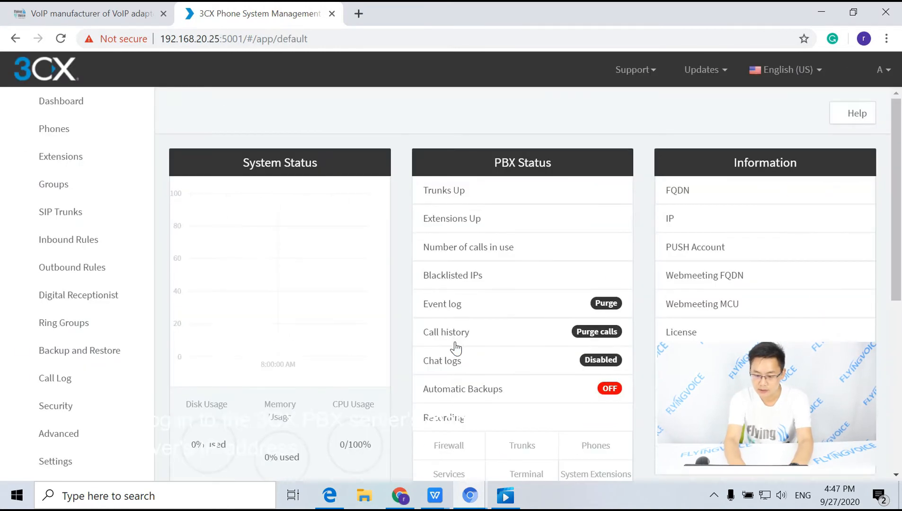
{"action": "left_click", "coordinate": [55, 323]}
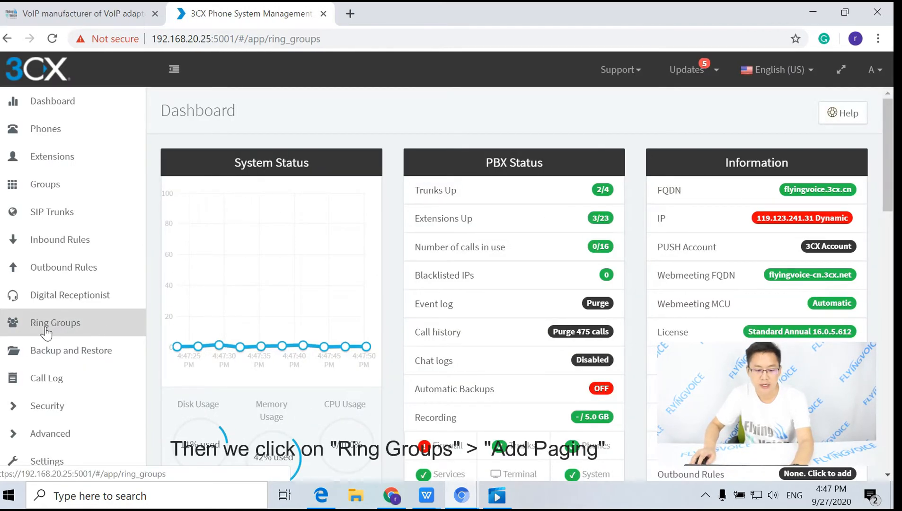
{"action": "left_click", "coordinate": [55, 323]}
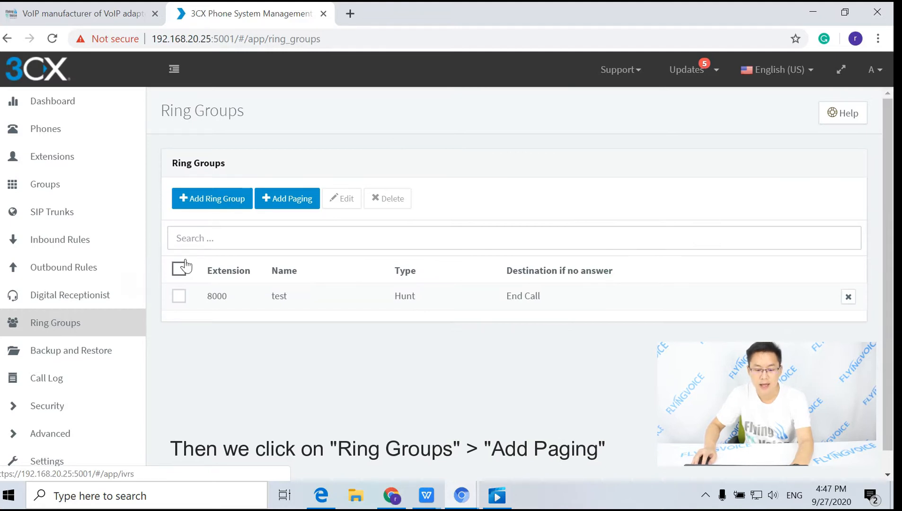
{"action": "left_click", "coordinate": [286, 199]}
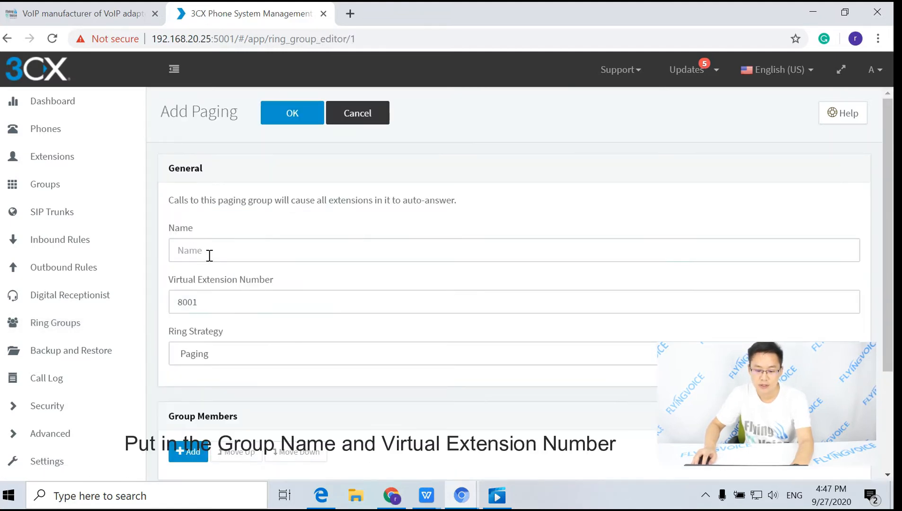
{"action": "type", "text": "P"}
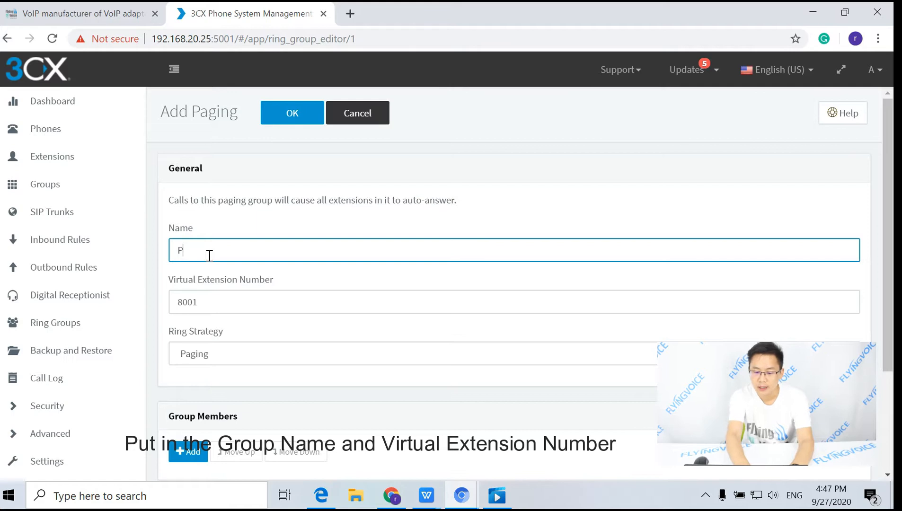
{"action": "type", "text": "aging"}
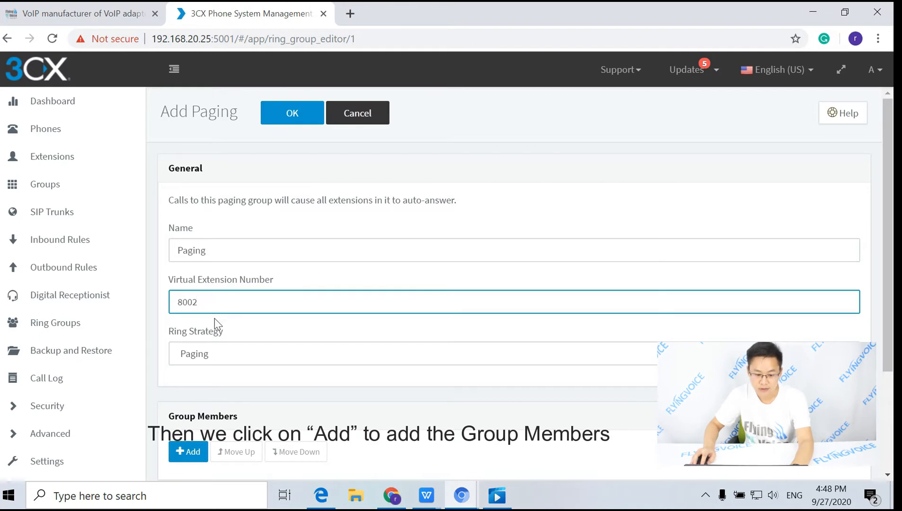
- Add extensions 1006, 1007 and 1008 as members and save the paging group
{"action": "left_click", "coordinate": [187, 452]}
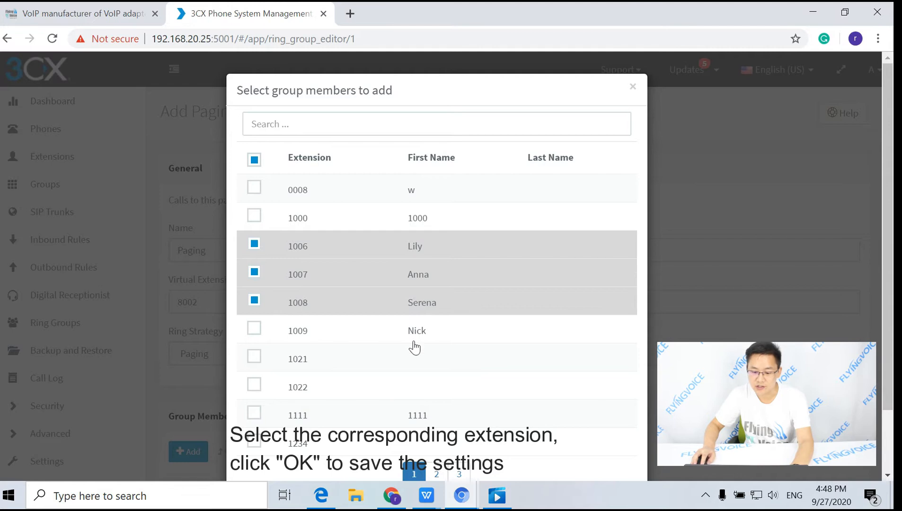
{"action": "left_click", "coordinate": [292, 113]}
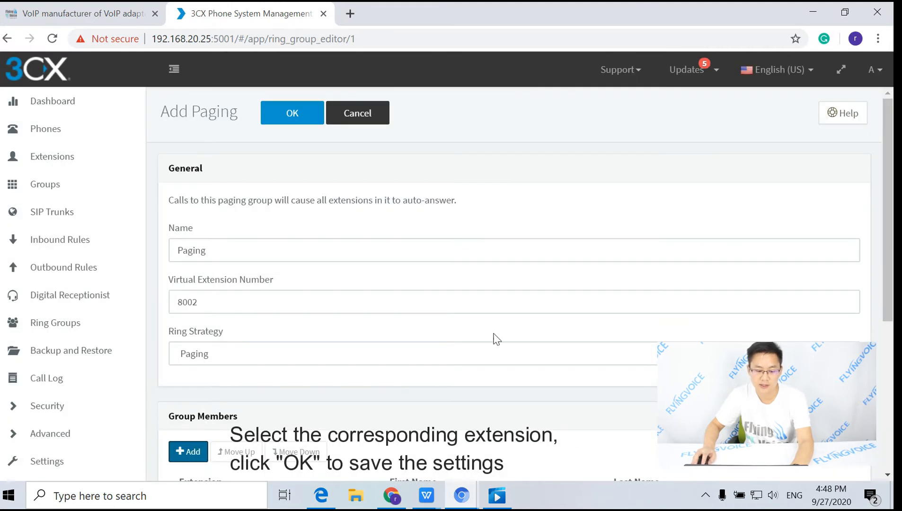
{"action": "left_click", "coordinate": [292, 113]}
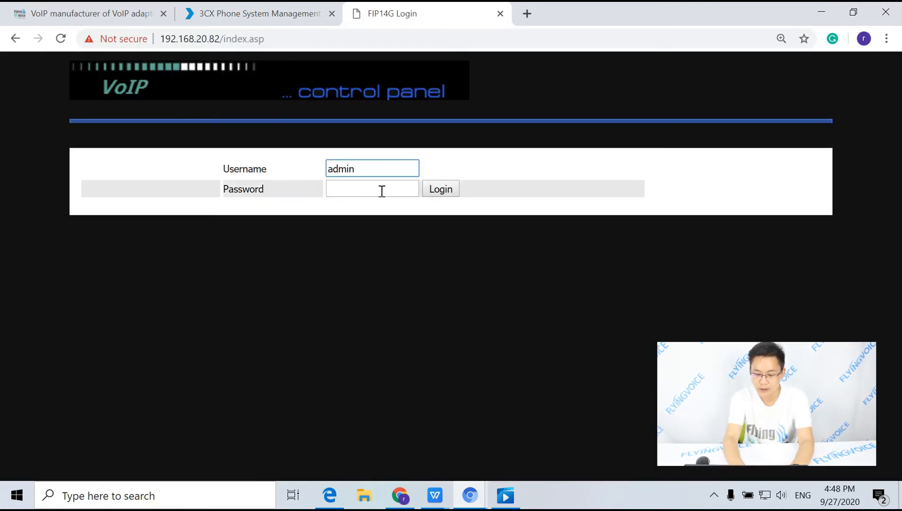
- Log in to the phone as admin and go to the Programmable Key settings
{"action": "type", "text": "admin"}
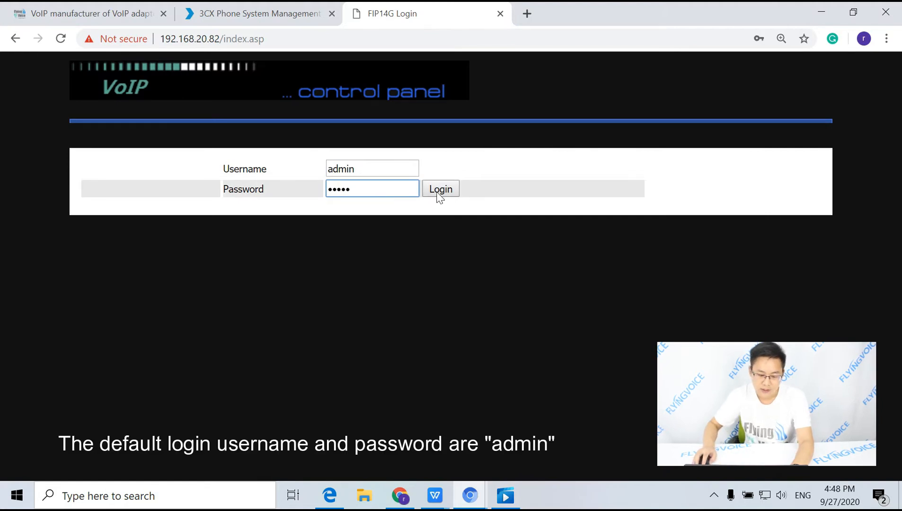
{"action": "left_click", "coordinate": [440, 189]}
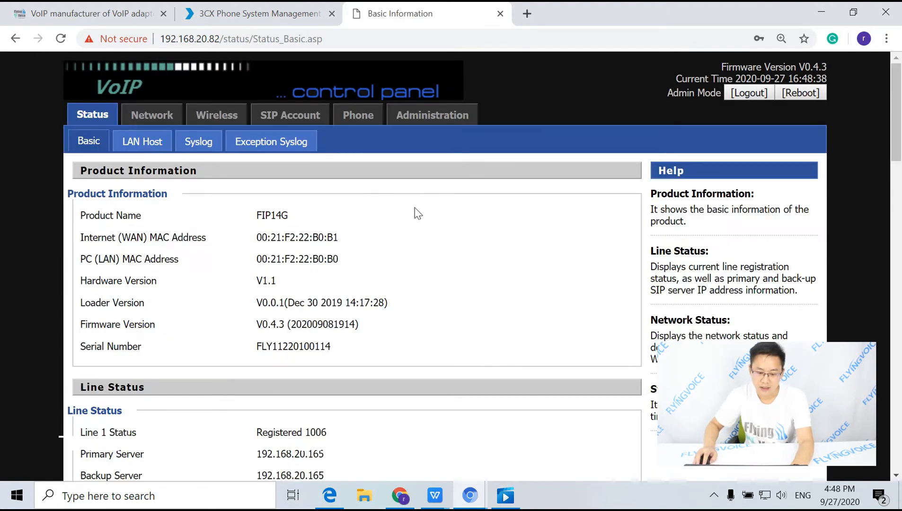
{"action": "left_click", "coordinate": [357, 115]}
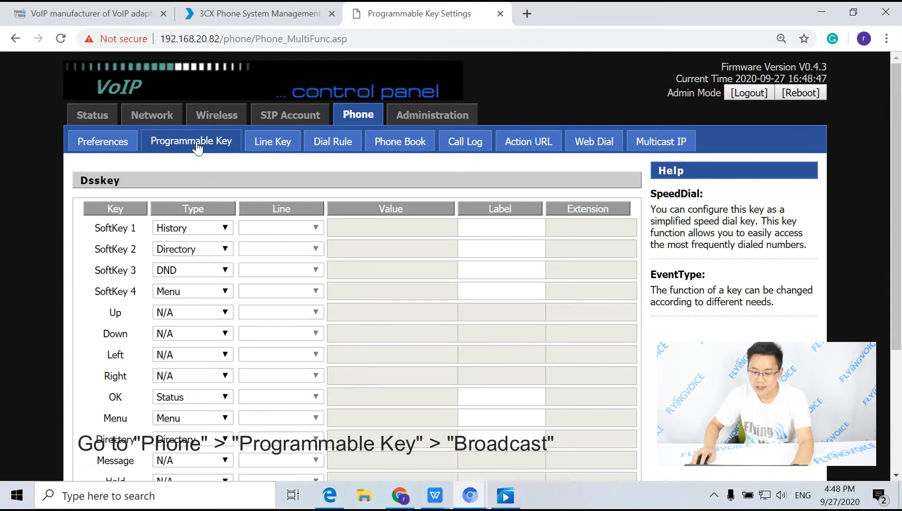
- Set the Broadcast key to Paging with value 8002 and label 'Paging', then save
{"action": "left_click", "coordinate": [225, 386]}
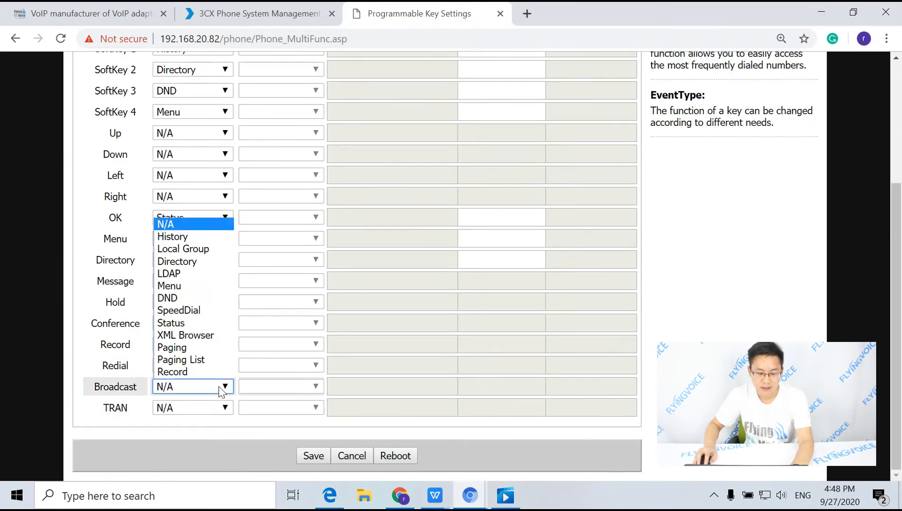
{"action": "left_click", "coordinate": [173, 348]}
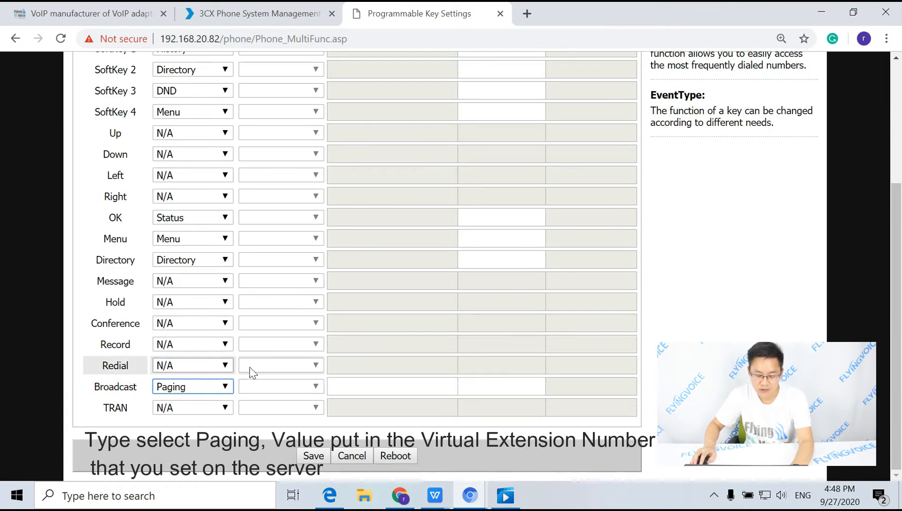
{"action": "left_click", "coordinate": [392, 386]}
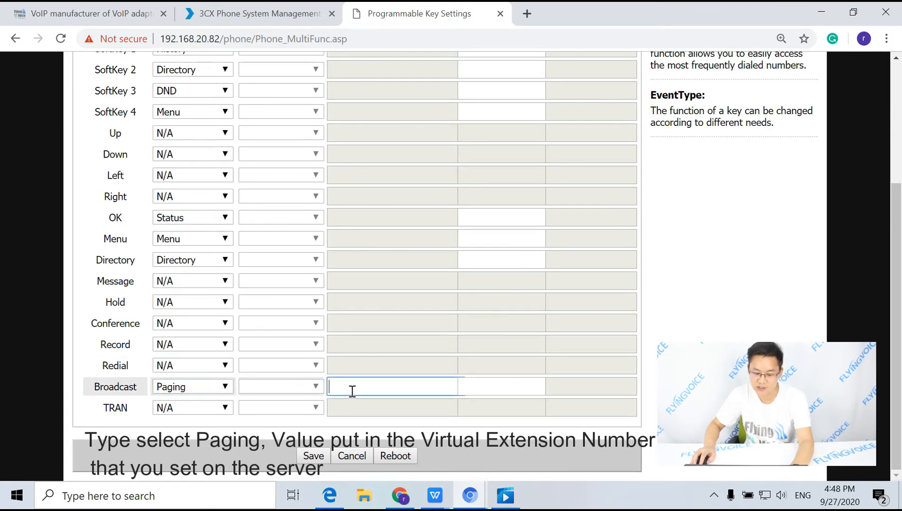
{"action": "type", "text": "8002"}
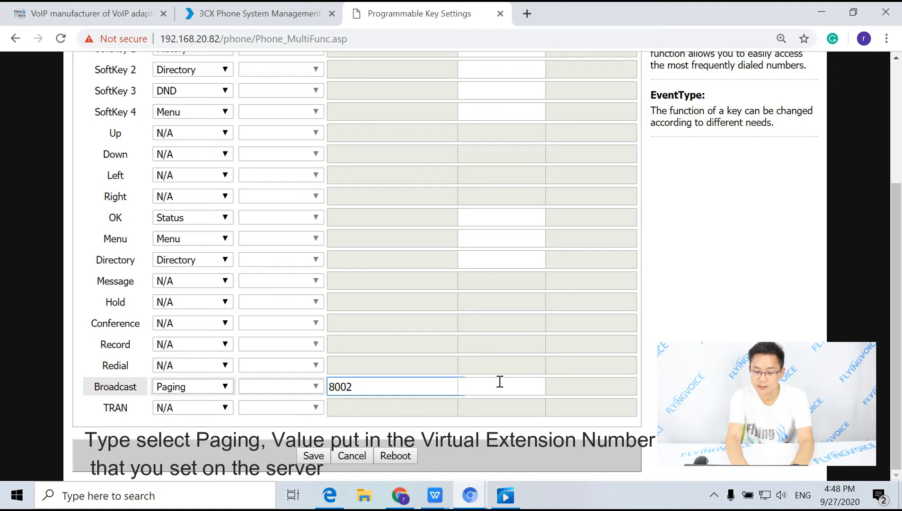
{"action": "type", "text": "Paging"}
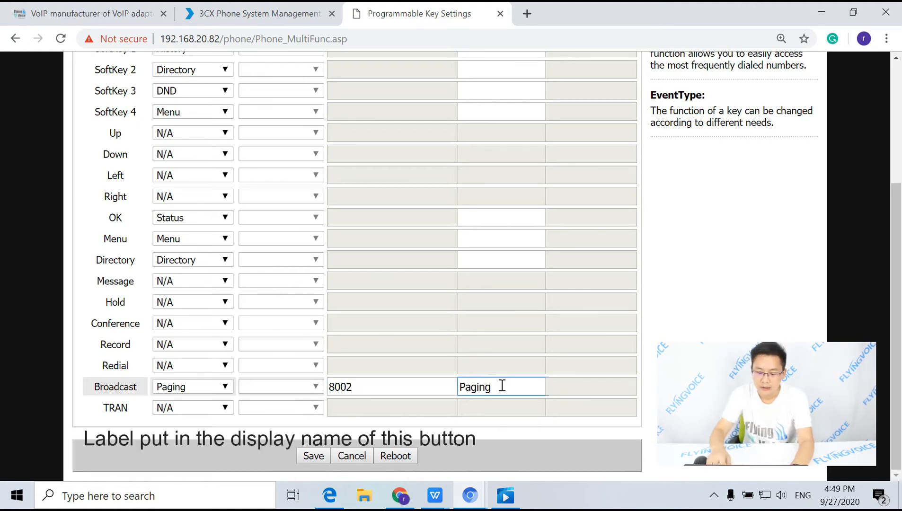
{"action": "left_click", "coordinate": [313, 455]}
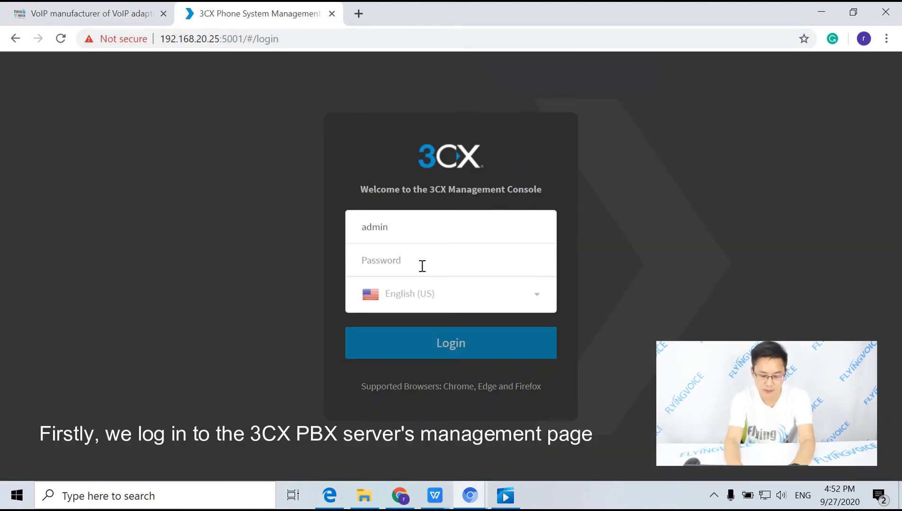
- Sign in with the password and review the Dial Codes under Settings
{"action": "type", "text": "password"}
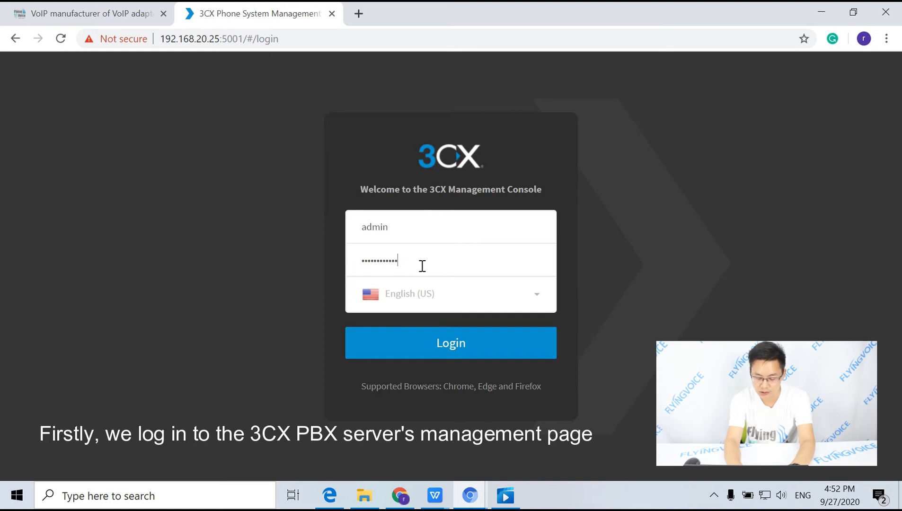
{"action": "left_click", "coordinate": [450, 343]}
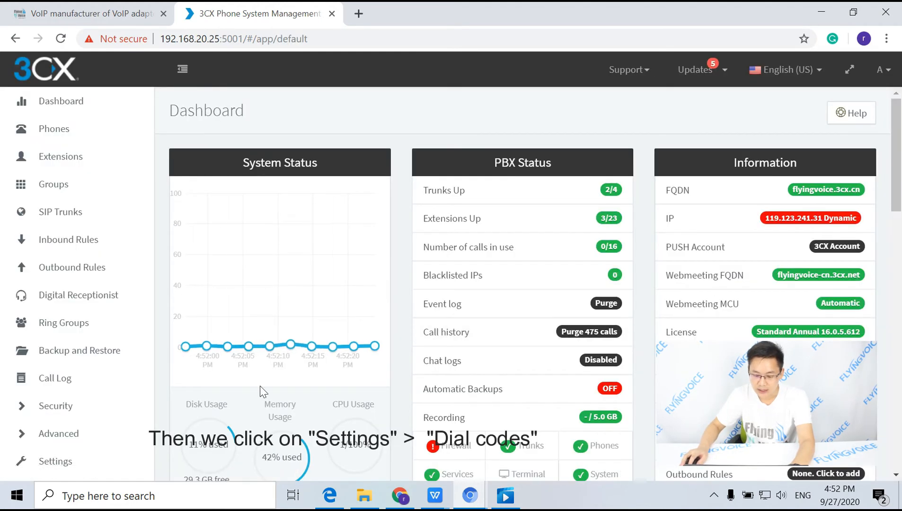
{"action": "left_click", "coordinate": [54, 392]}
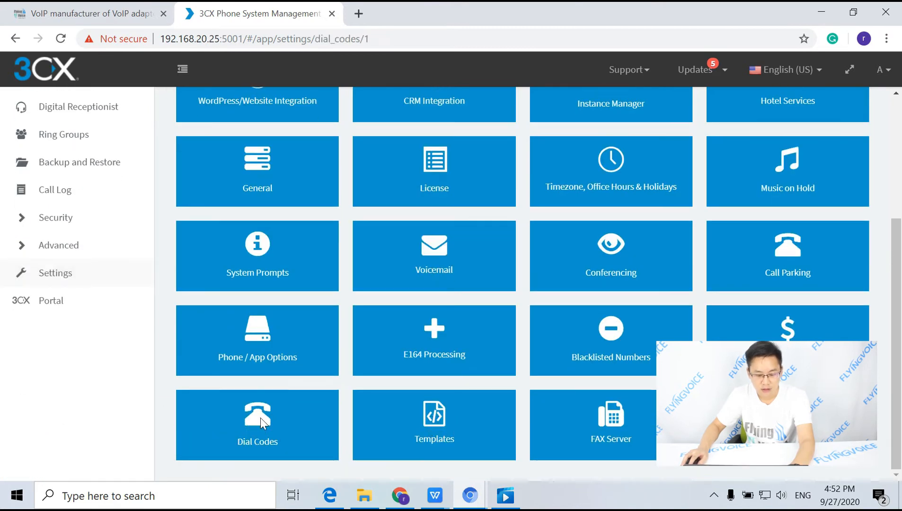
{"action": "left_click", "coordinate": [258, 425]}
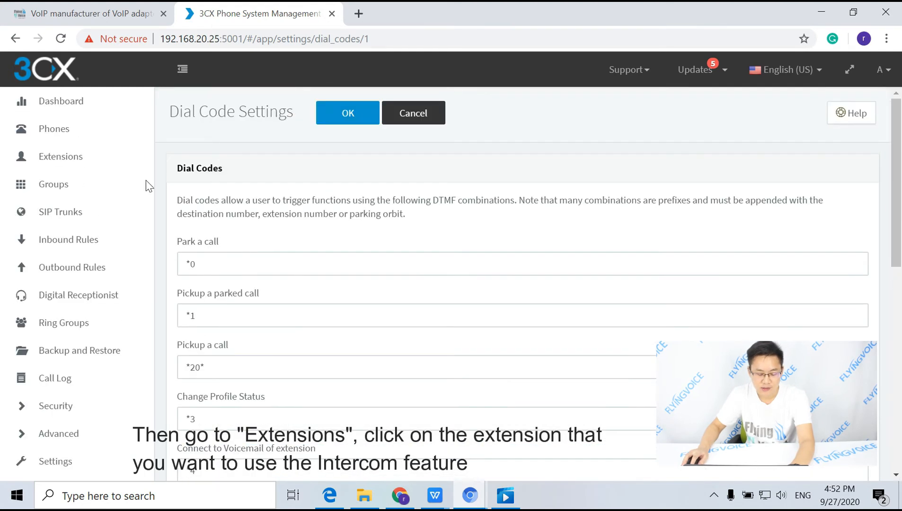
- Go to Extensions and select extension 1006
{"action": "left_click", "coordinate": [60, 157]}
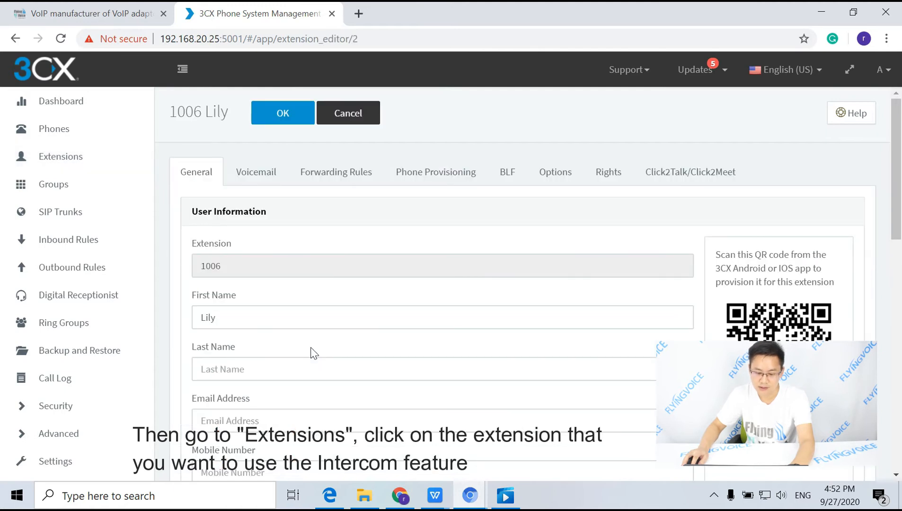
{"action": "left_click", "coordinate": [607, 172]}
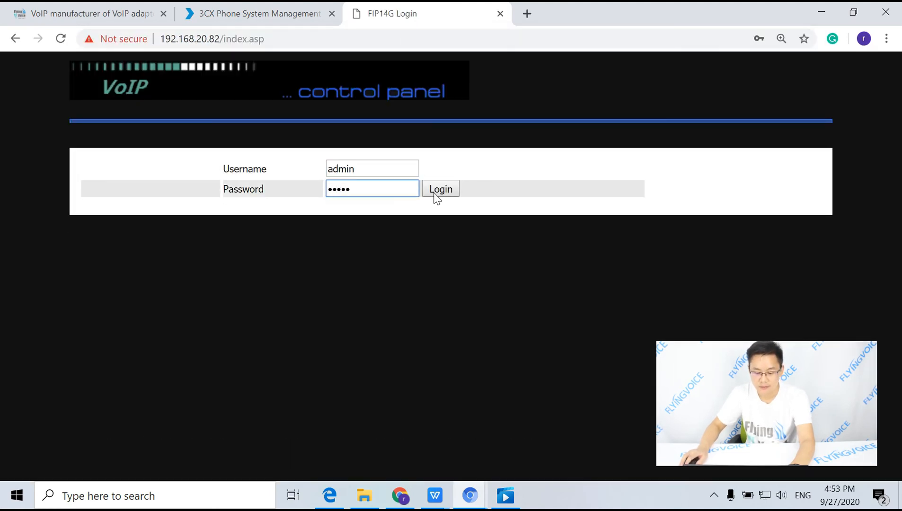
- Log in to the phone and make Line Key2 an Intercom key
{"action": "left_click", "coordinate": [440, 190]}
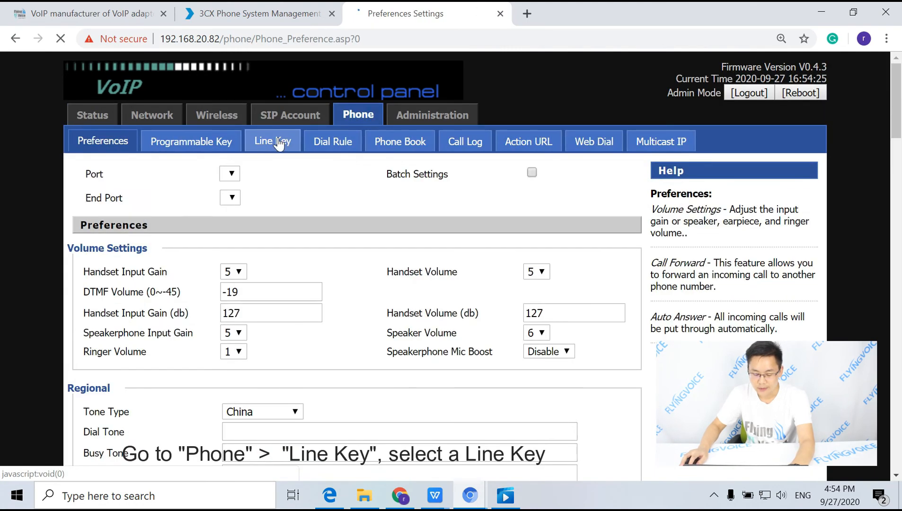
{"action": "left_click", "coordinate": [272, 141]}
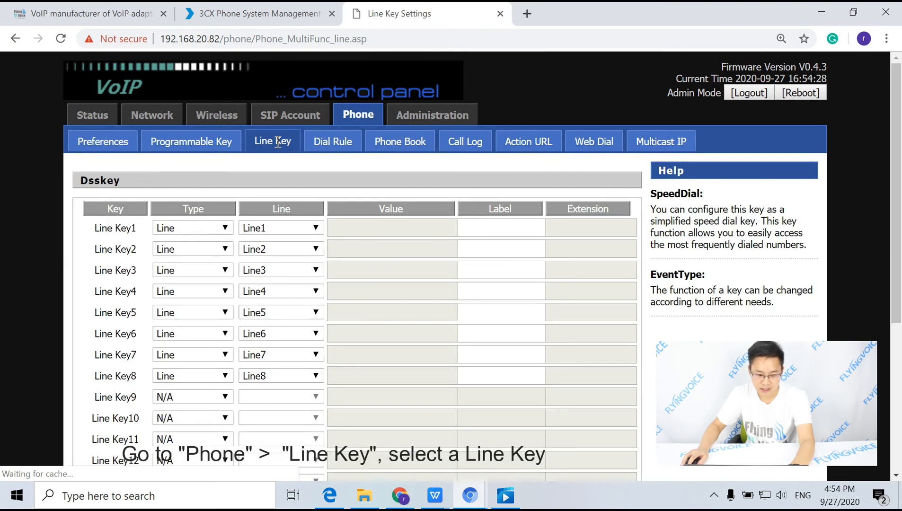
{"action": "left_click", "coordinate": [193, 249]}
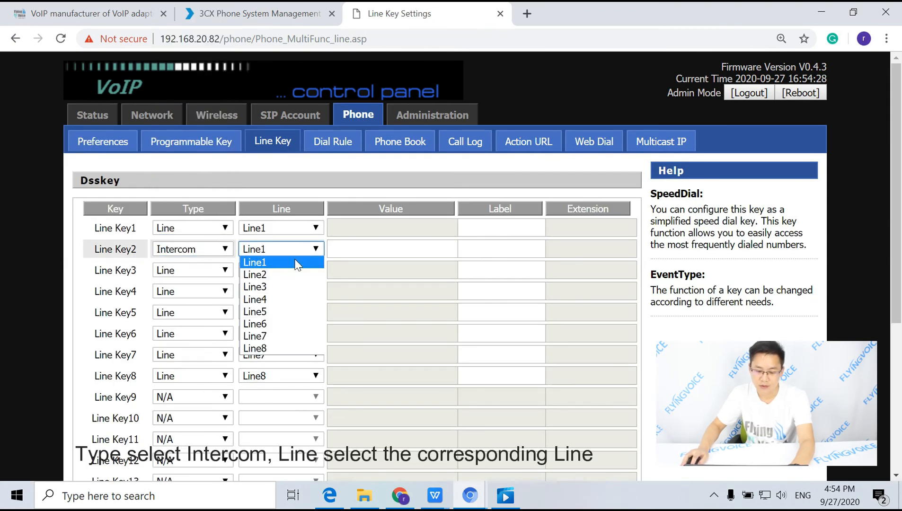
- Give Line Key2 the value *901007 and label 'Intercom', scrolling down to save
{"action": "type", "text": "*9"}
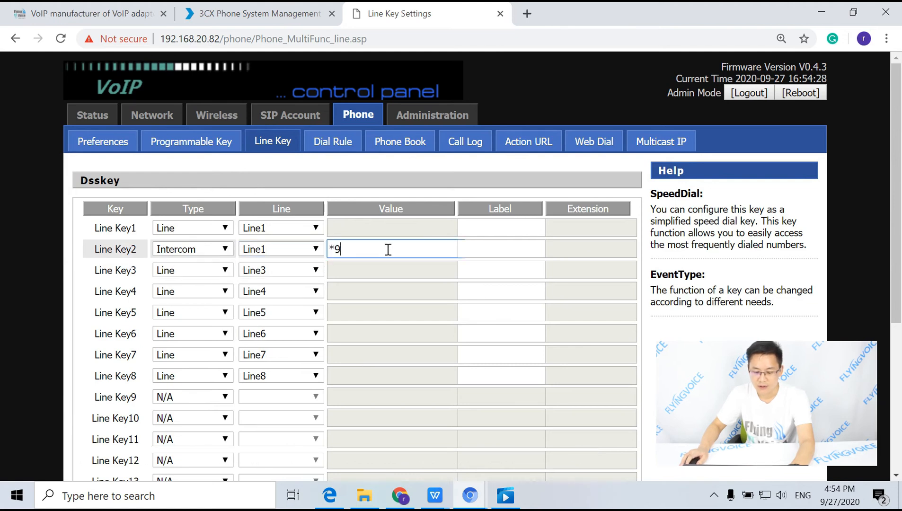
{"action": "type", "text": "0"}
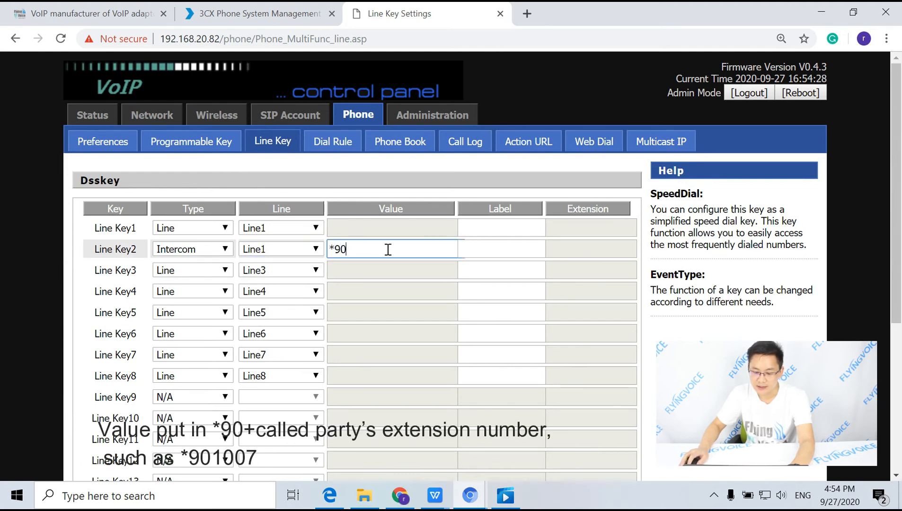
{"action": "type", "text": "1007"}
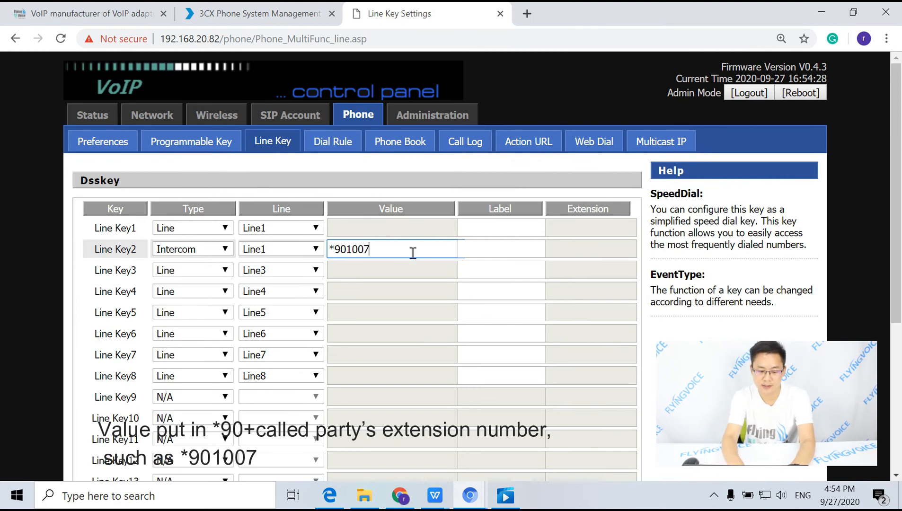
{"action": "mouse_move", "coordinate": [523, 252]}
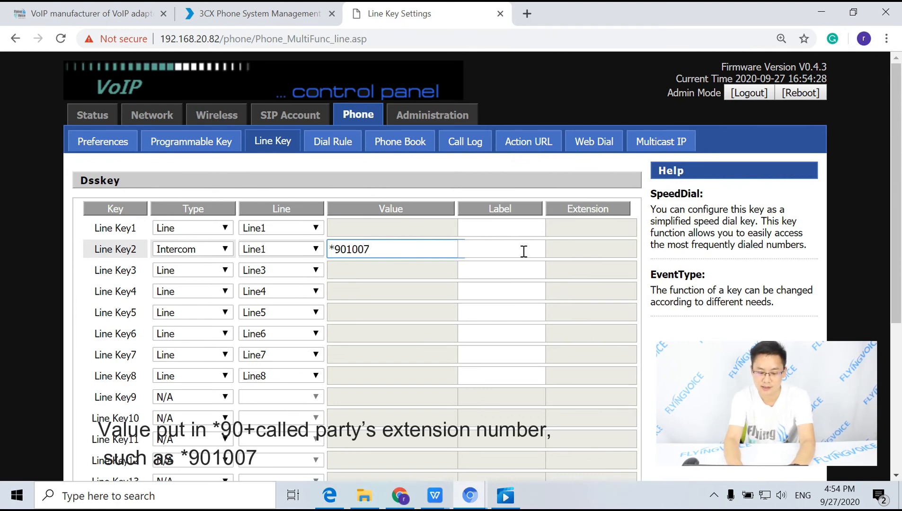
{"action": "type", "text": "Intercom"}
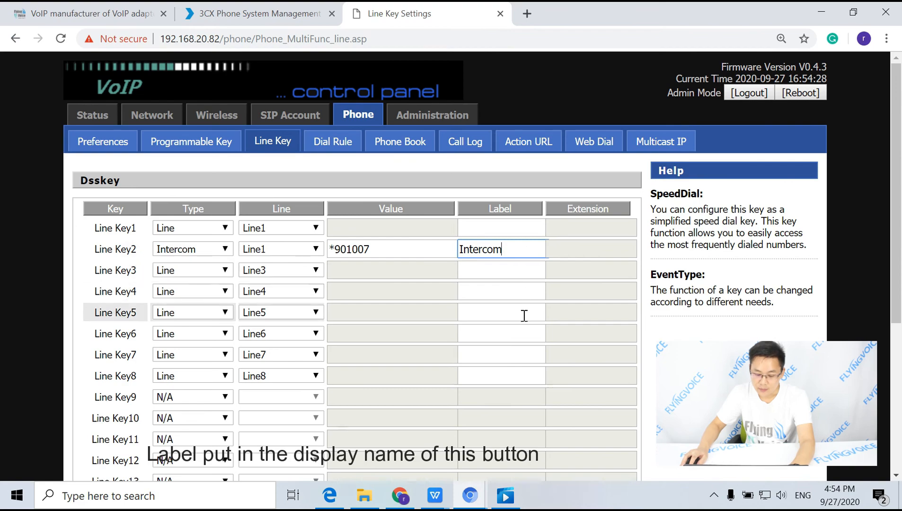
{"action": "scroll", "scroll_direction": "down", "scroll_amount": 3}
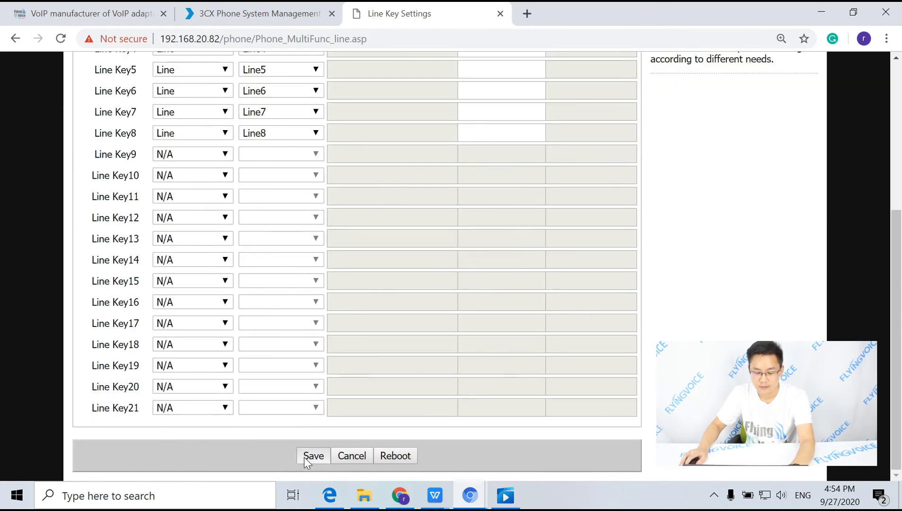